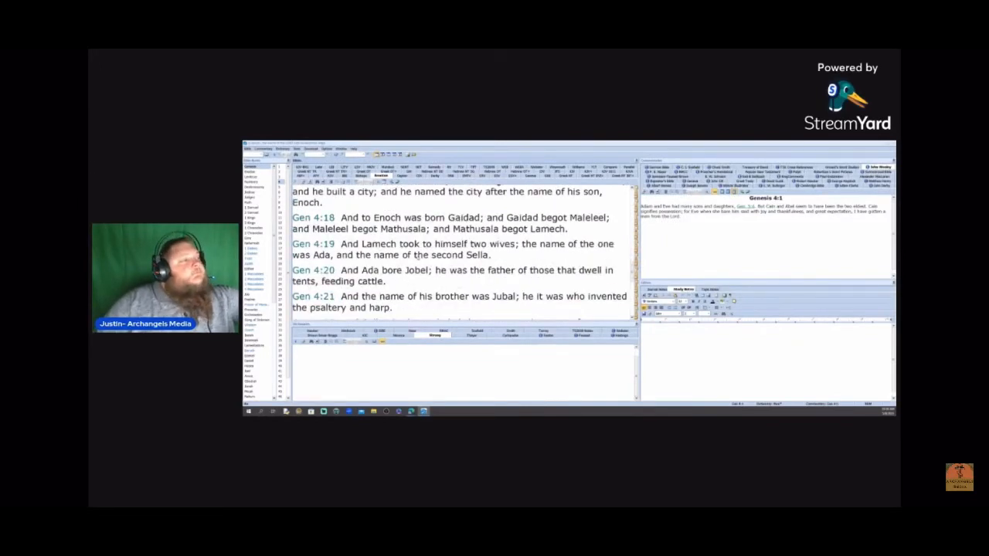
Scroll the Bible pane down from Genesis 4:16 to Genesis 4:22–26.
left_click_drag(343, 244, 491, 255)
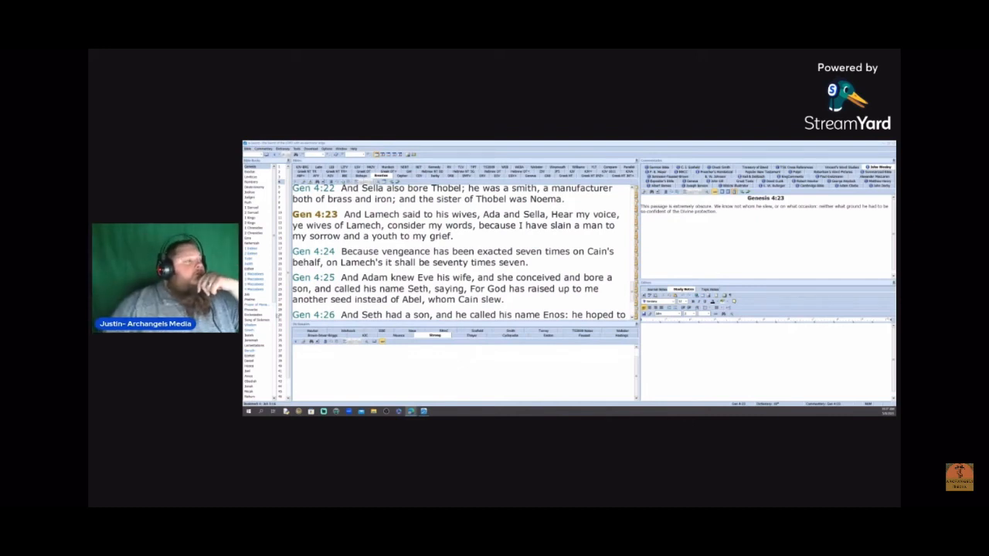
left_click_drag(344, 214, 464, 225)
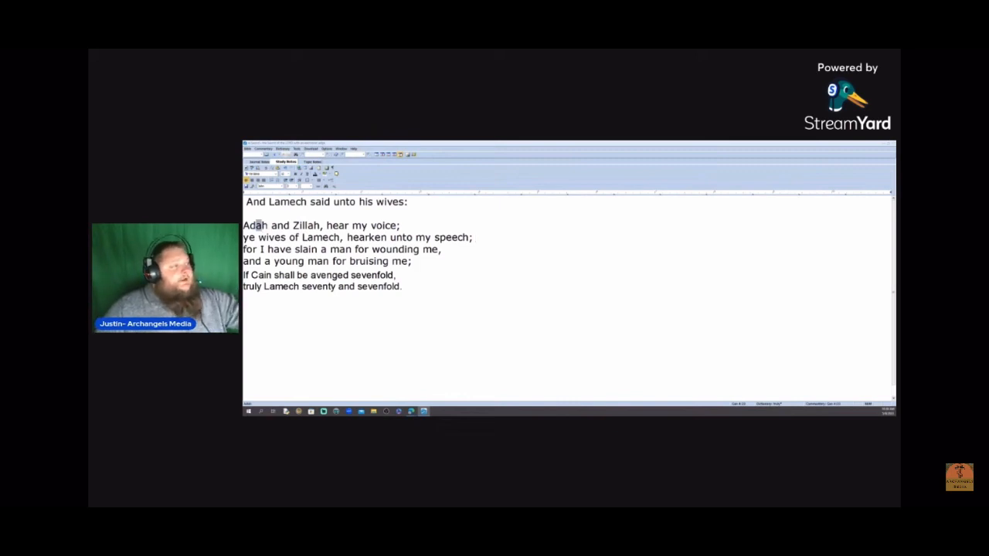
left_click_drag(244, 226, 320, 225)
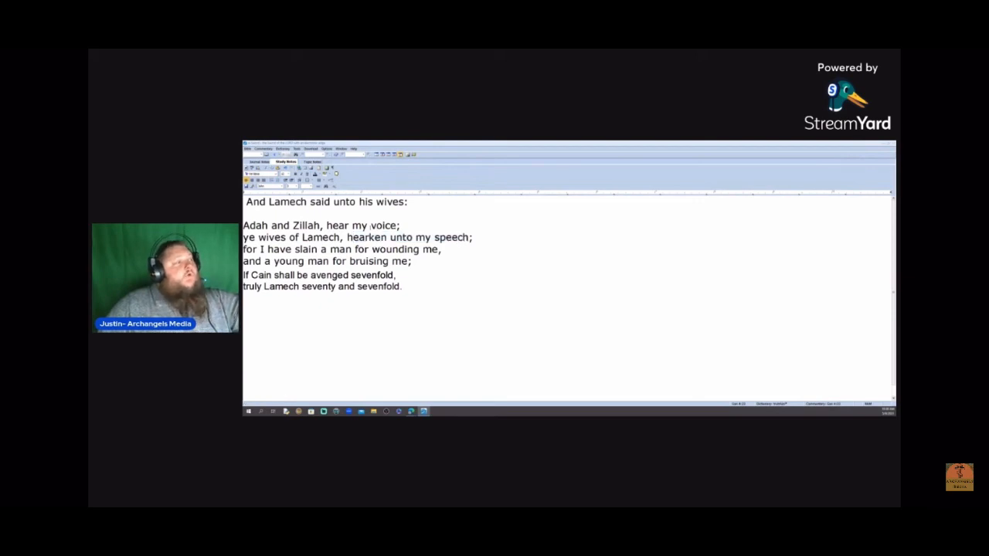
double_click(383, 226)
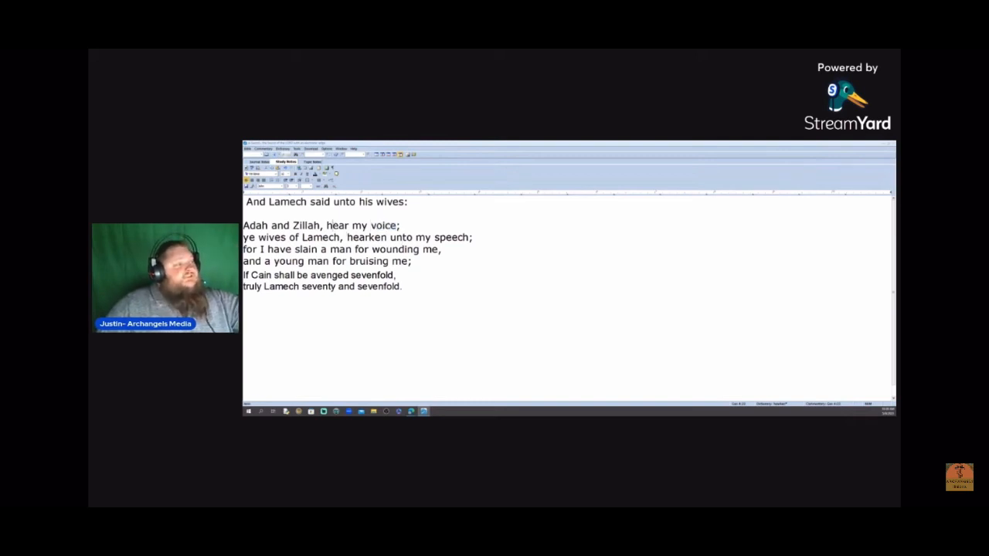
double_click(368, 238)
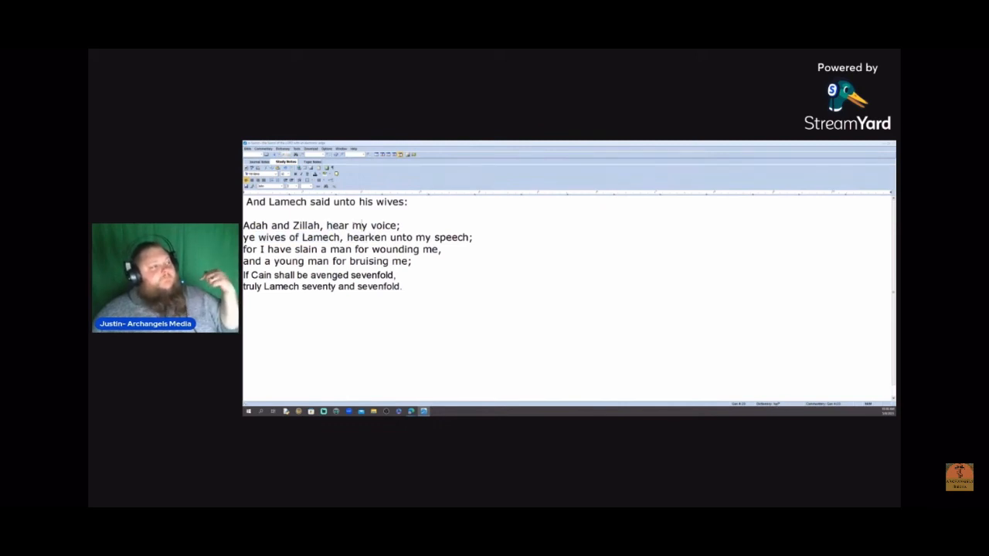
left_click_drag(405, 238, 471, 238)
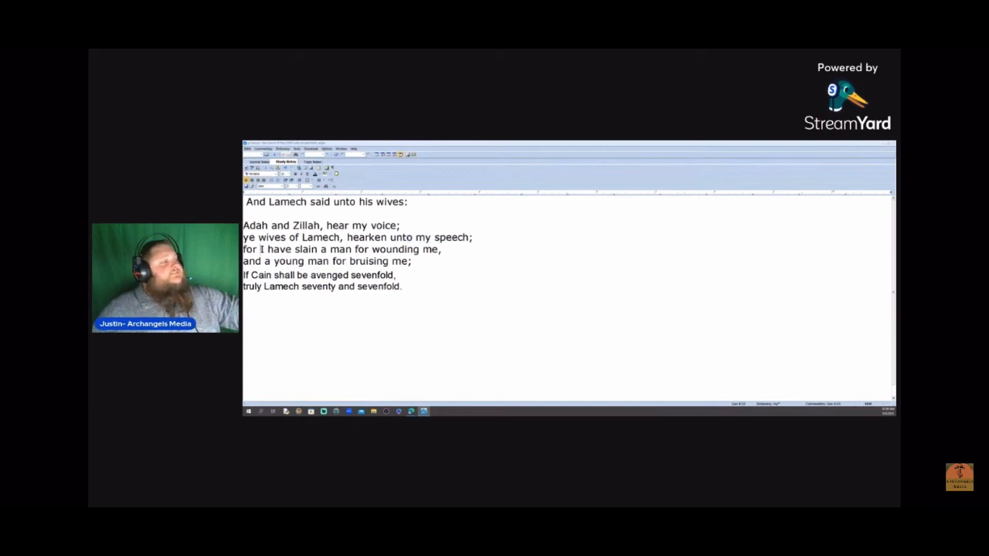
left_click_drag(260, 249, 352, 249)
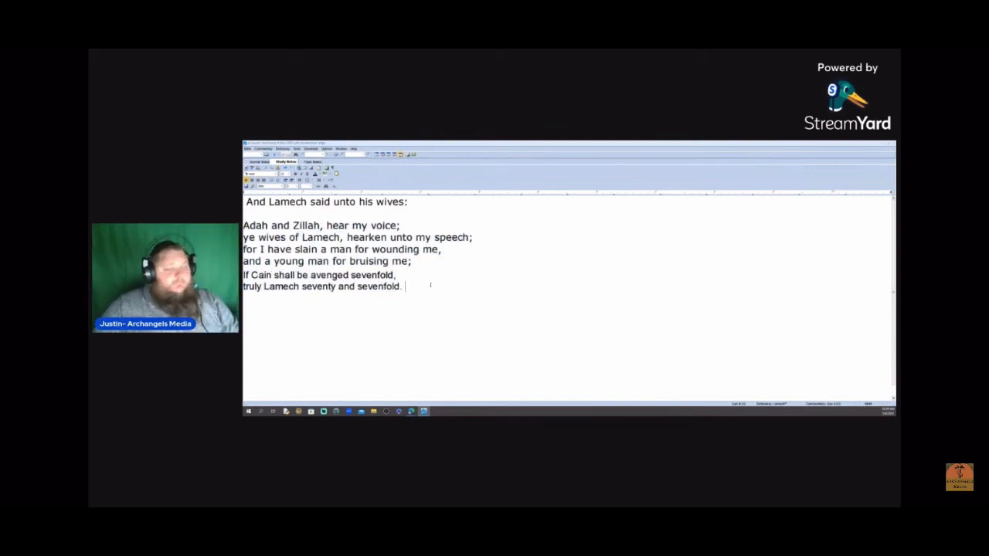
Add the lines 'Eye for an Eye' and 'Tooth for a Tooth.' below Lamech's poem.
type("W")
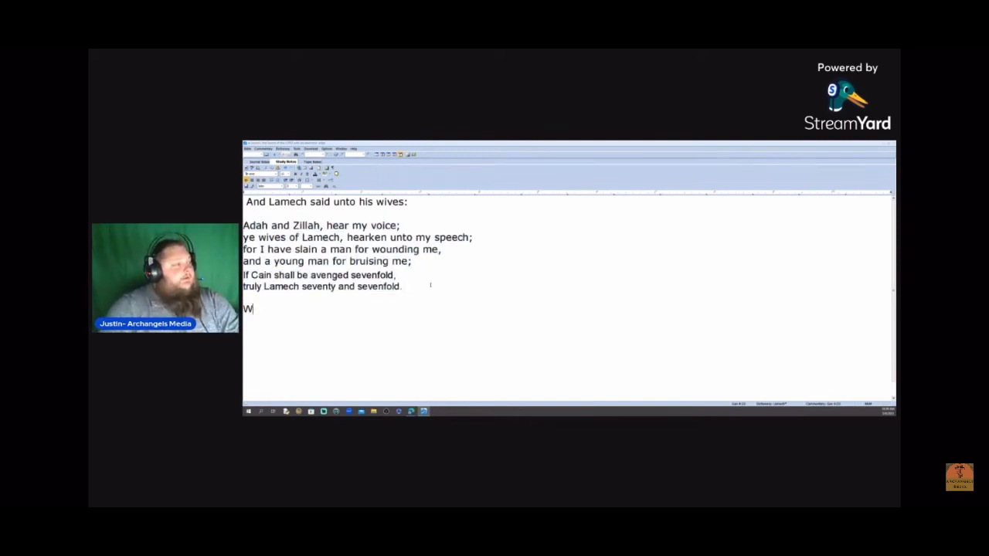
type("ye for an Ey")
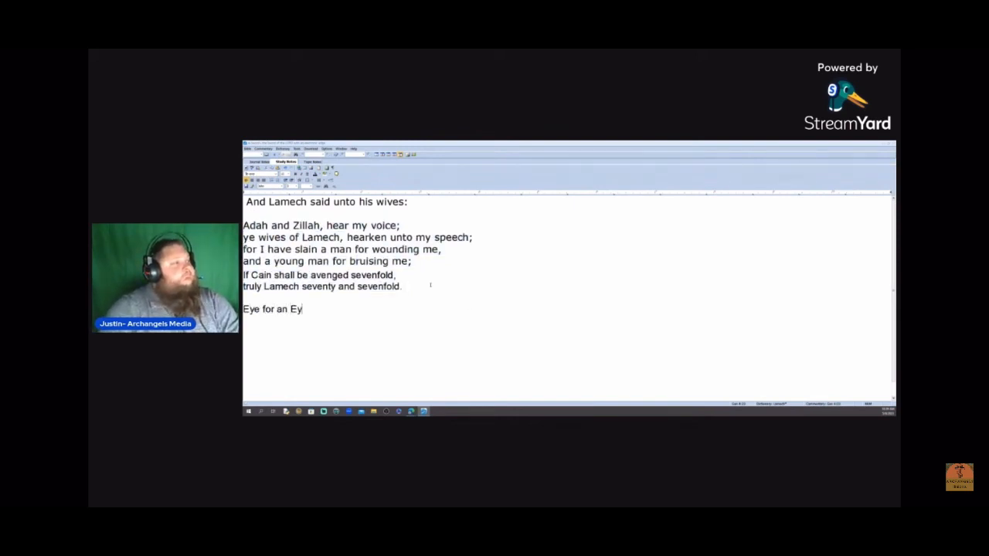
type("e")
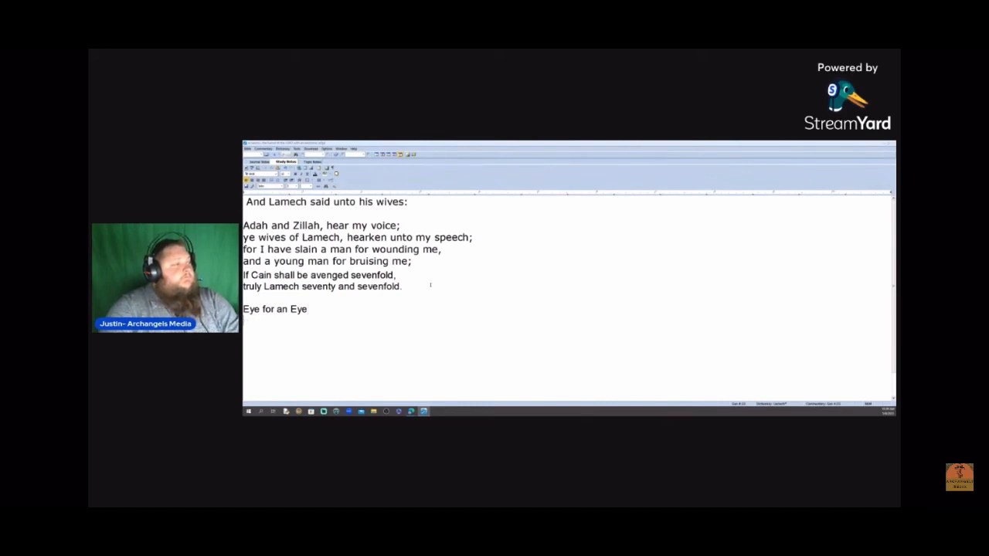
type("Tooth for a Toty")
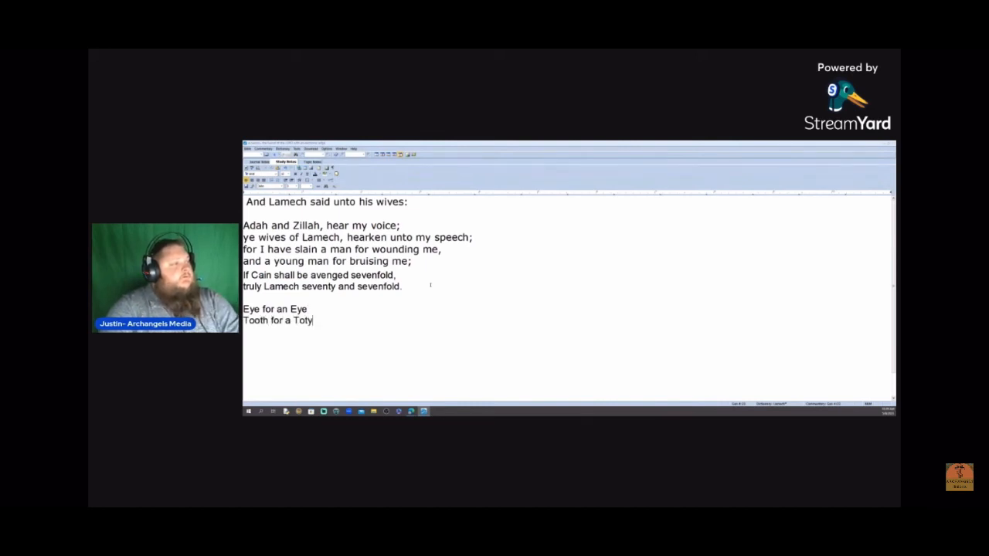
type("ooth.")
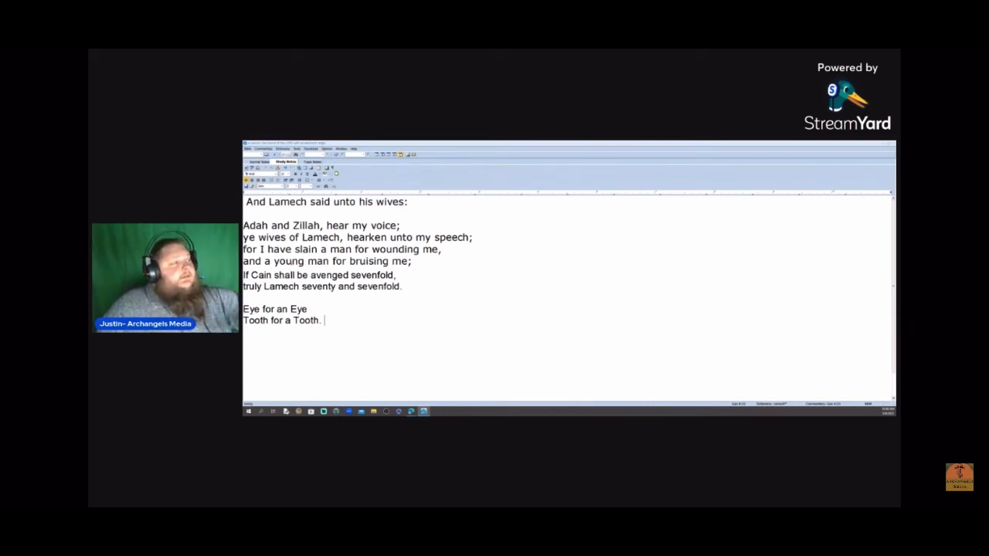
double_click(302, 261)
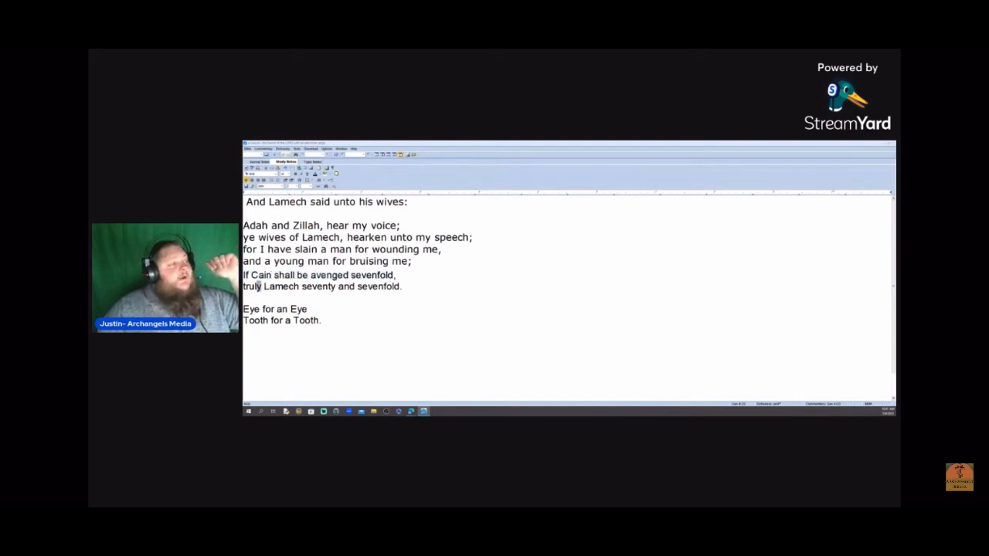
left_click_drag(244, 286, 401, 286)
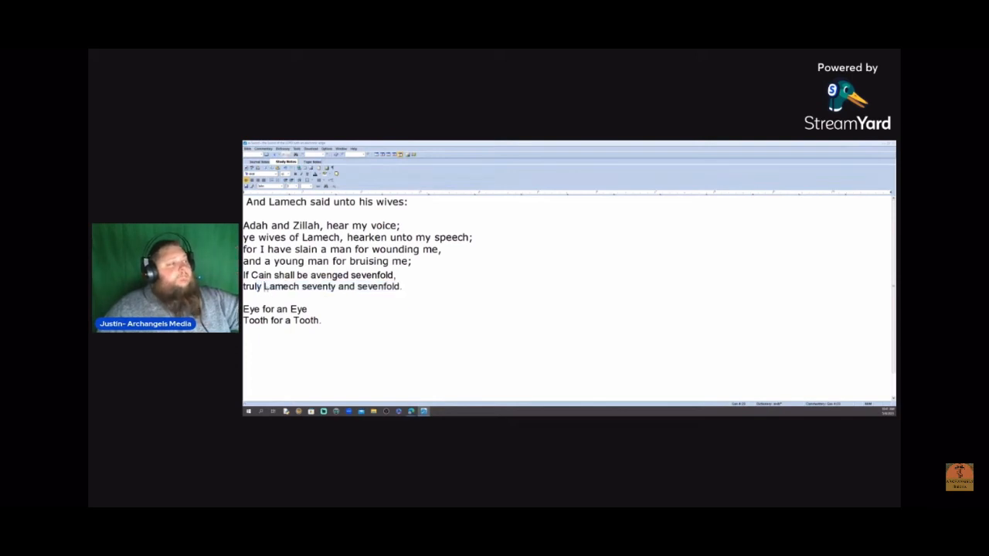
left_click_drag(265, 286, 402, 286)
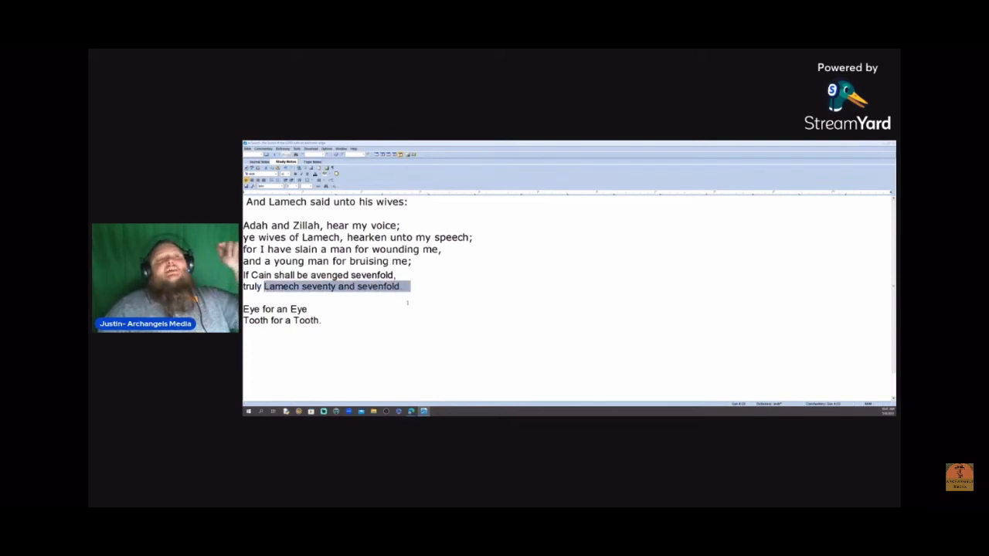